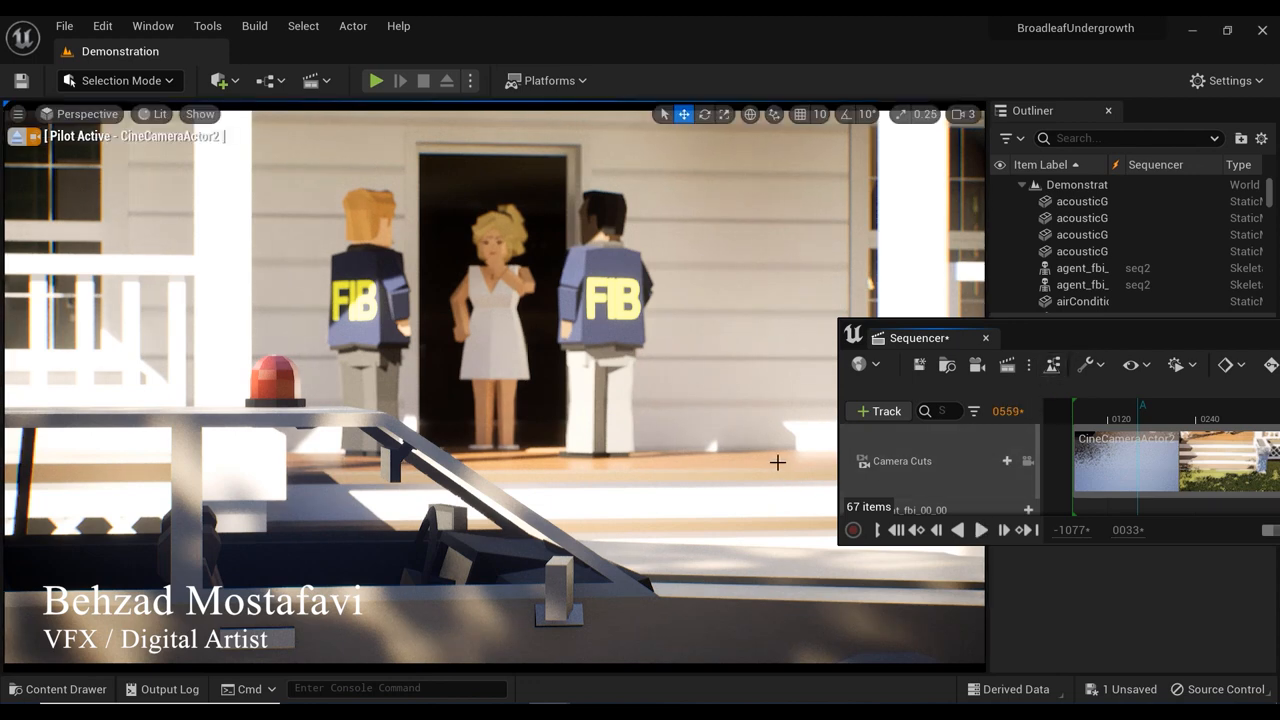
pyautogui.moveTo(980, 530)
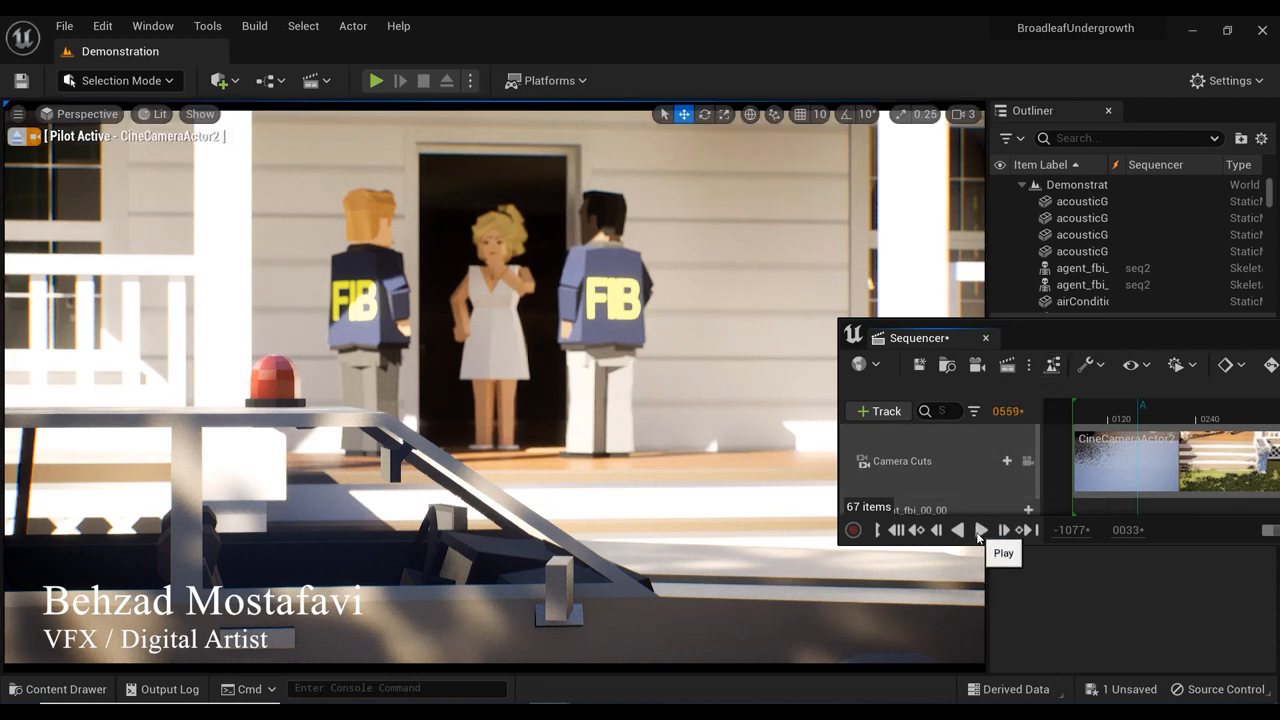
# Play the sequence preview through CineCameraActor2, then pause it.
pyautogui.click(981, 530)
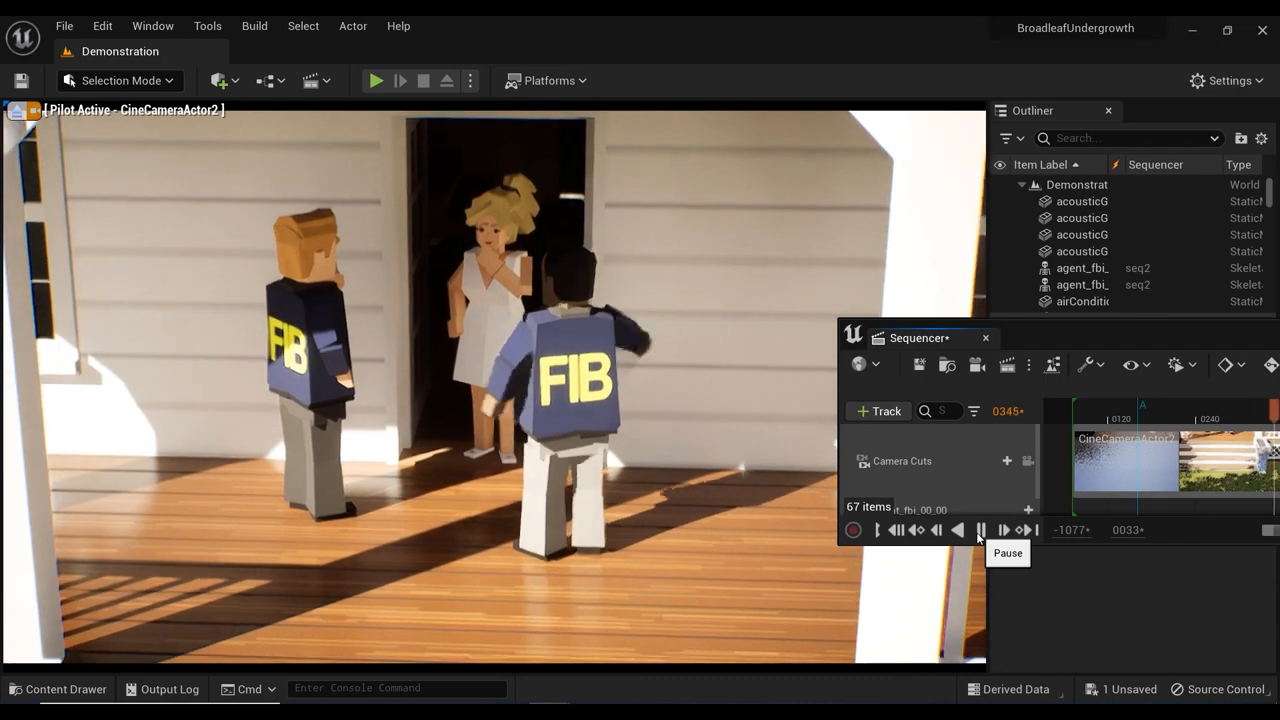
pyautogui.click(981, 530)
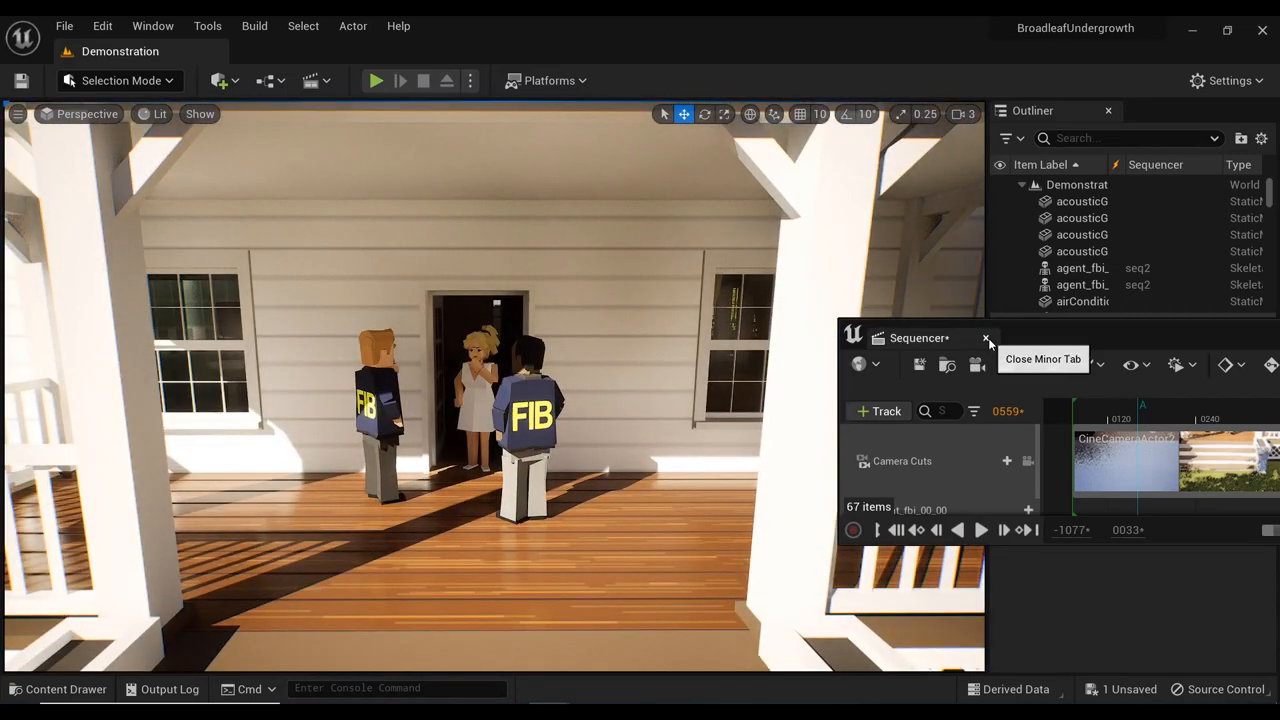
# Close the floating Sequencer and scroll agent_fbi_00_03's Details to the Animation section.
pyautogui.click(985, 338)
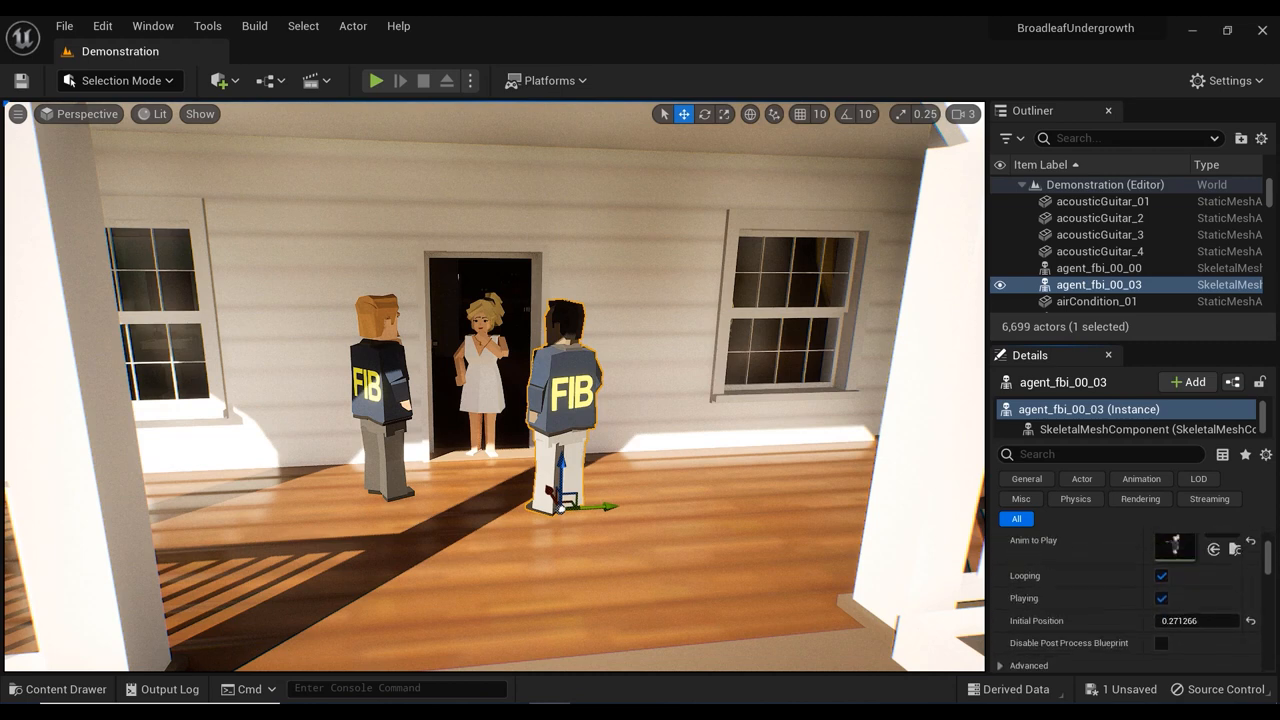
pyautogui.scroll(-3)
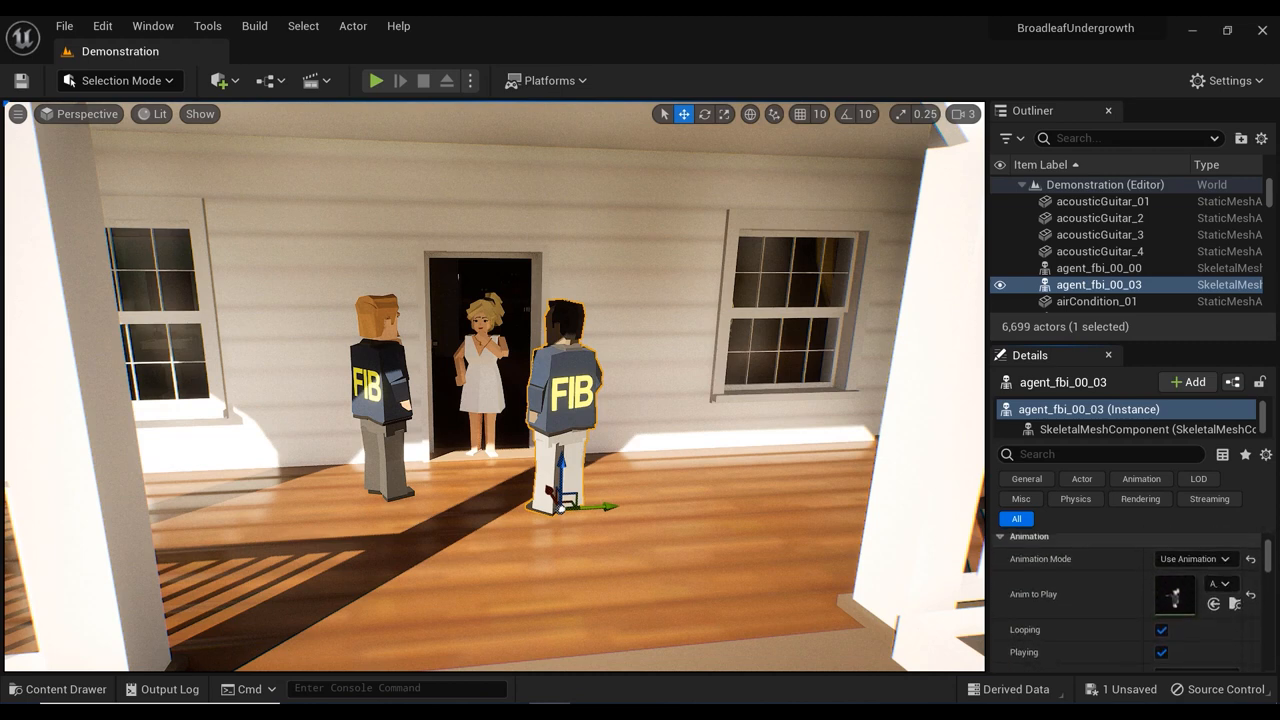
pyautogui.scroll(-3)
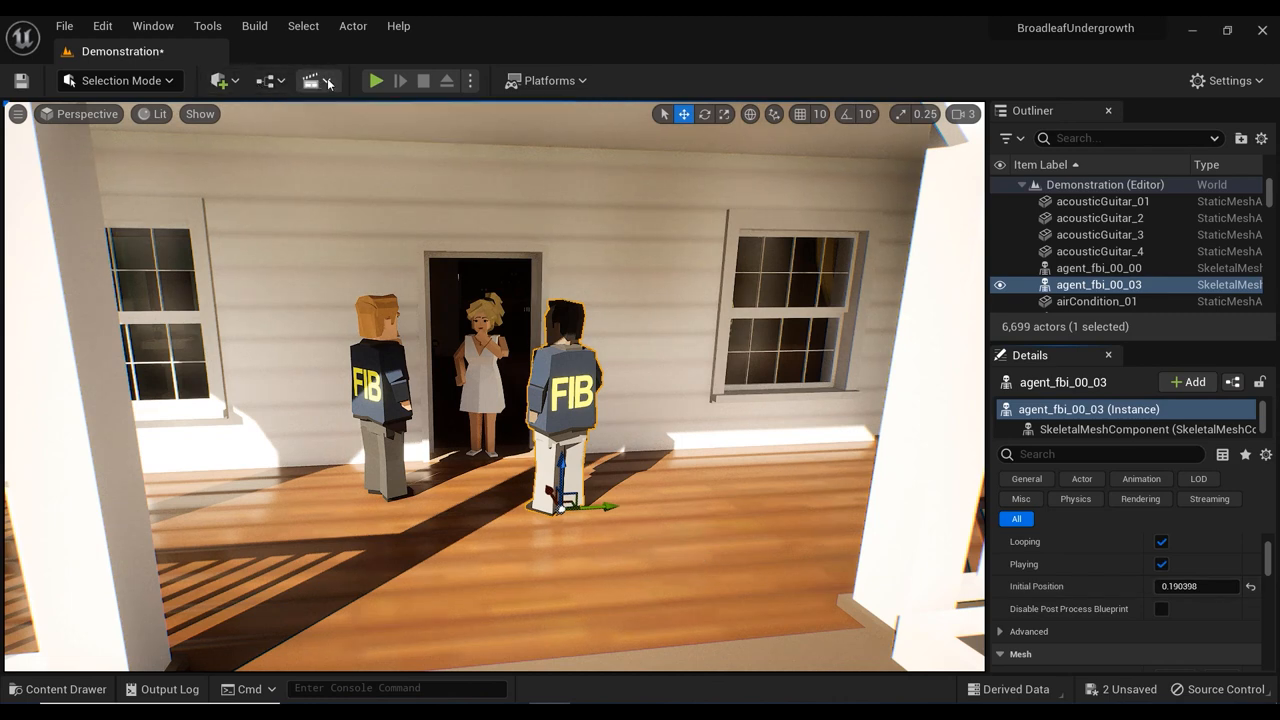
# Open seq2 and scrub agent_fbi_00_00's A_characterPoses clip around frames 166–190.
pyautogui.click(312, 81)
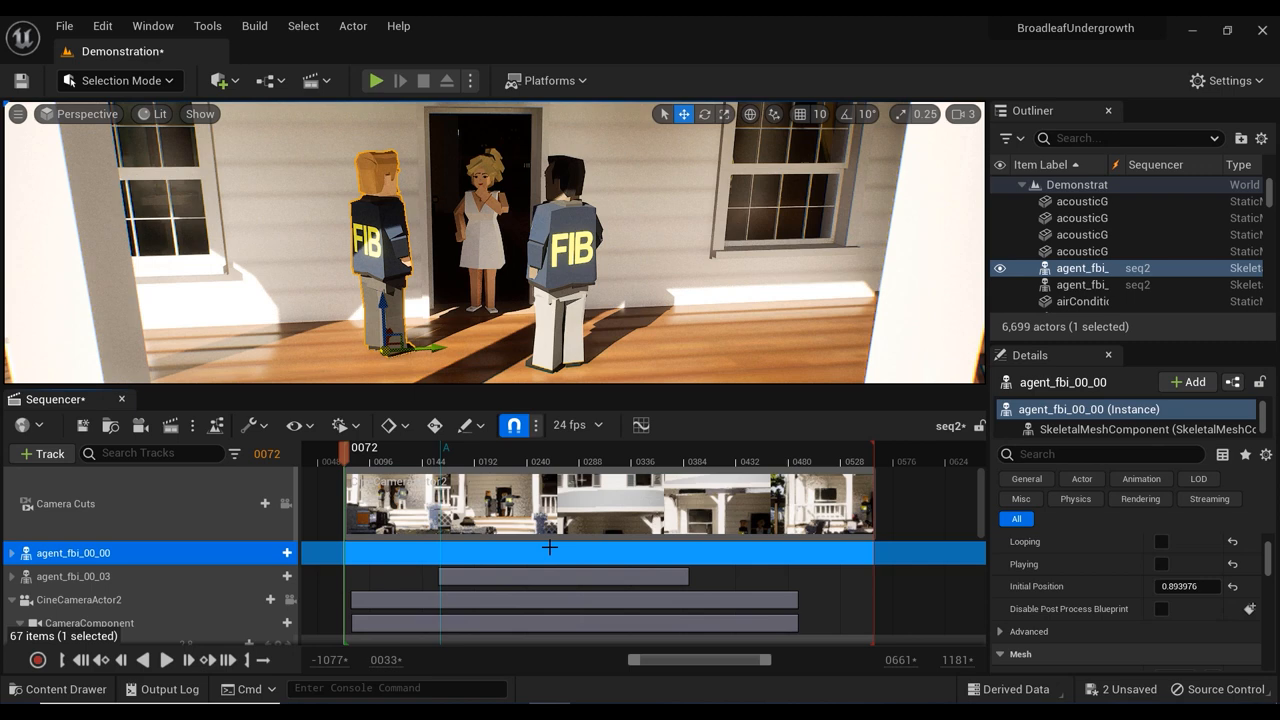
pyautogui.moveTo(385, 460)
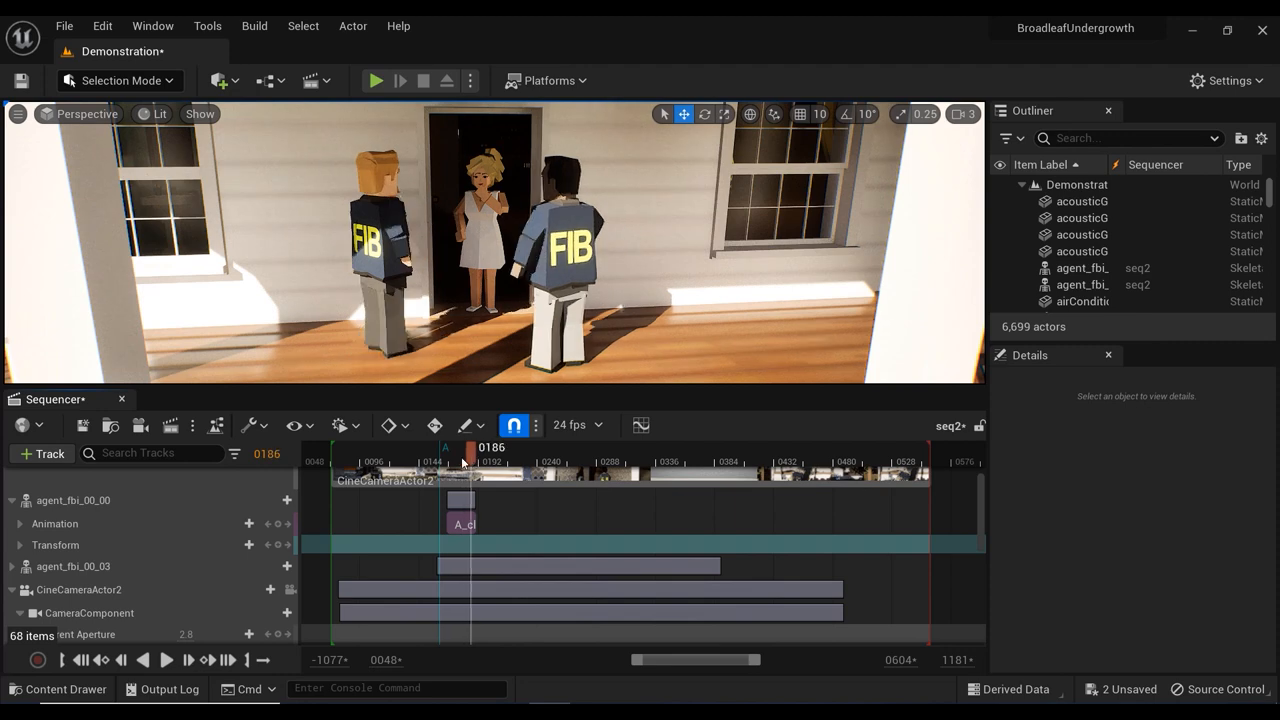
pyautogui.moveTo(465, 447); pyautogui.dragTo(448, 447)
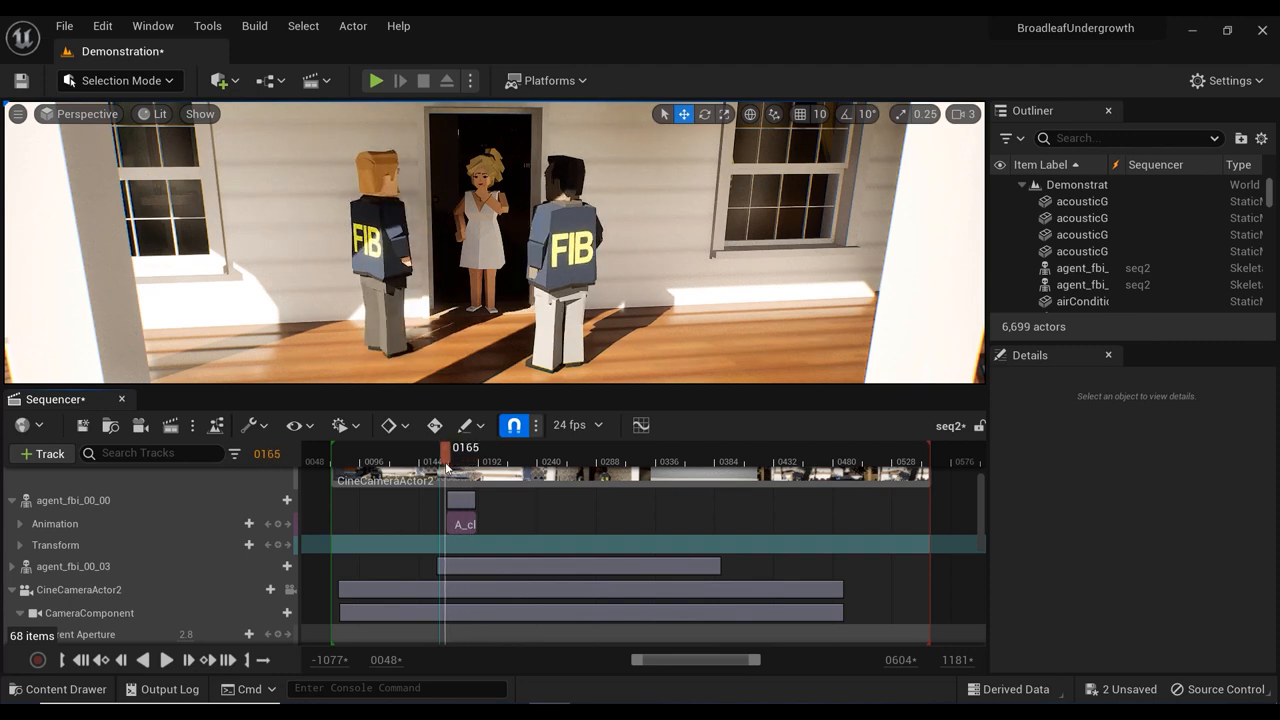
pyautogui.moveTo(447, 447); pyautogui.dragTo(510, 447)
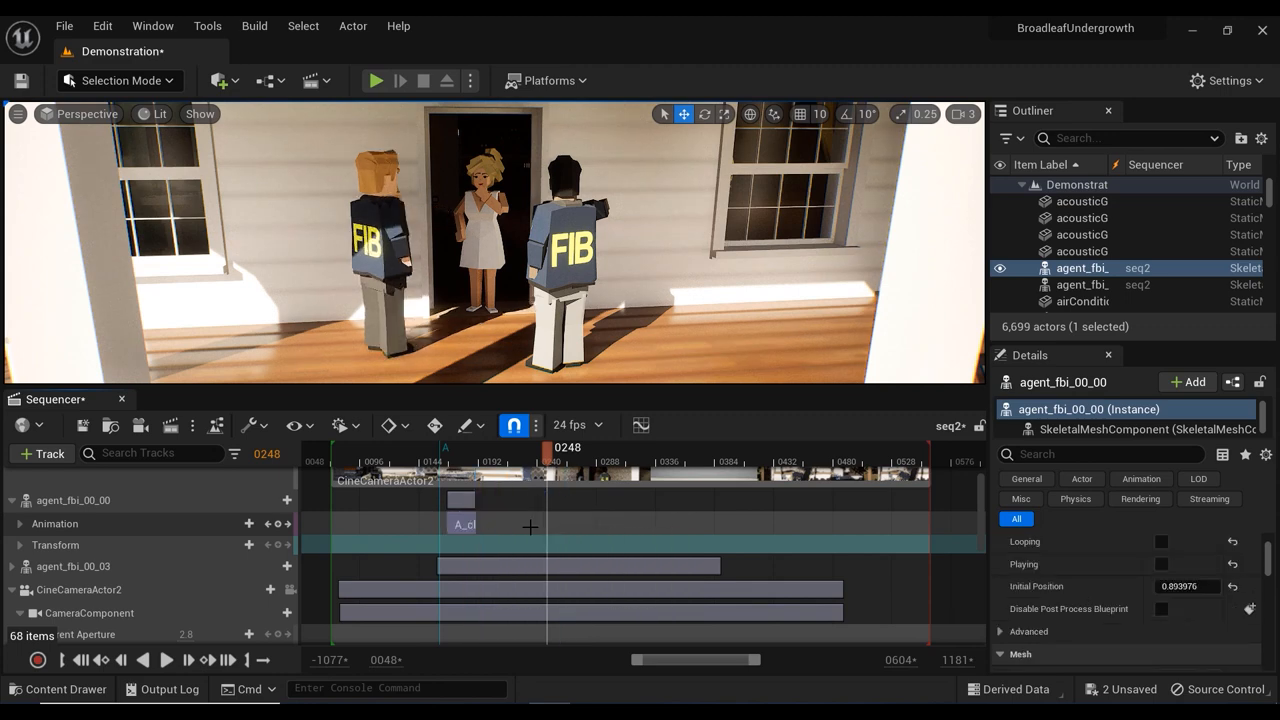
pyautogui.moveTo(462, 524)
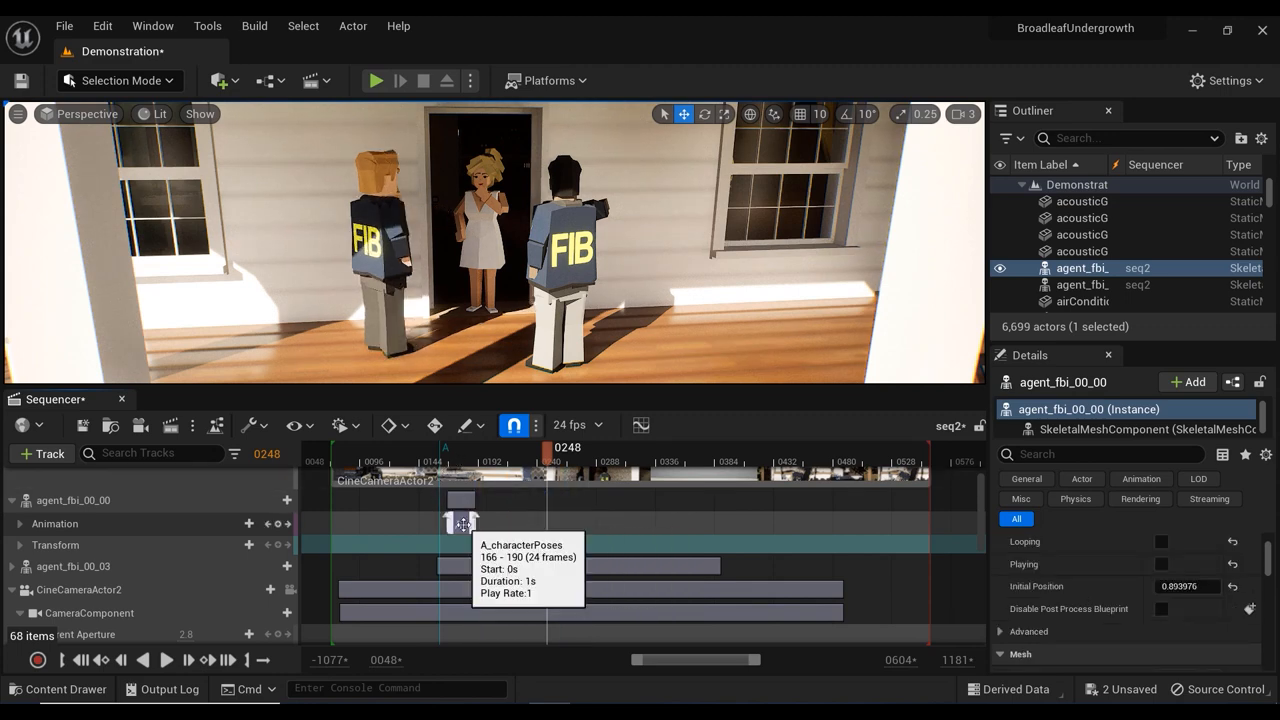
pyautogui.moveTo(555, 447); pyautogui.dragTo(460, 447)
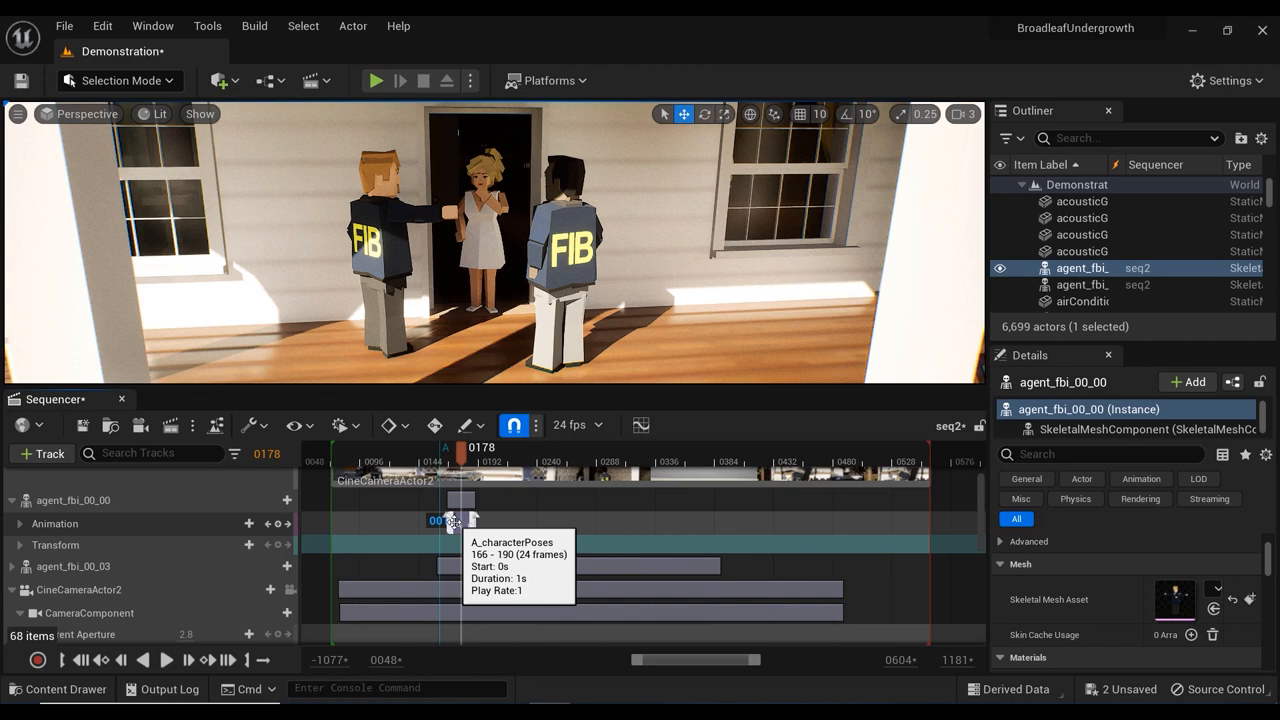
# Set the A_characterPoses section's Play Rate to 5, shrinking it to frames 166–171.
pyautogui.rightClick(455, 521)
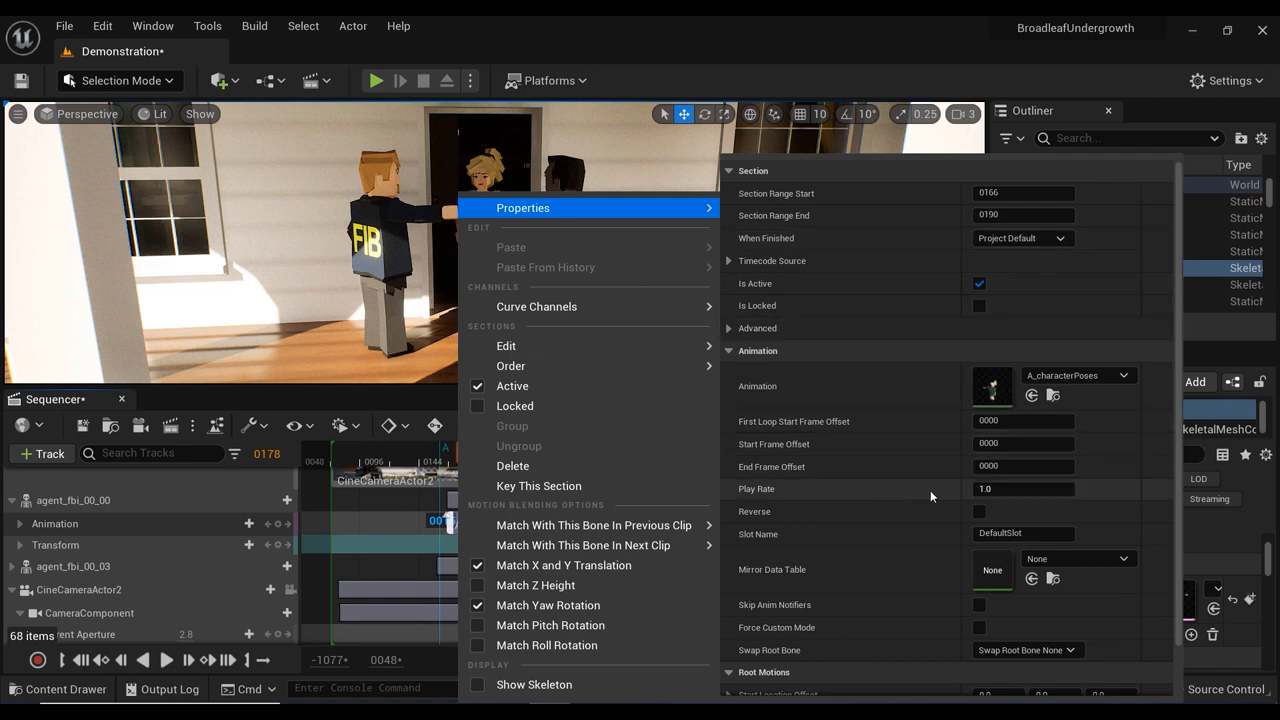
pyautogui.click(1023, 489)
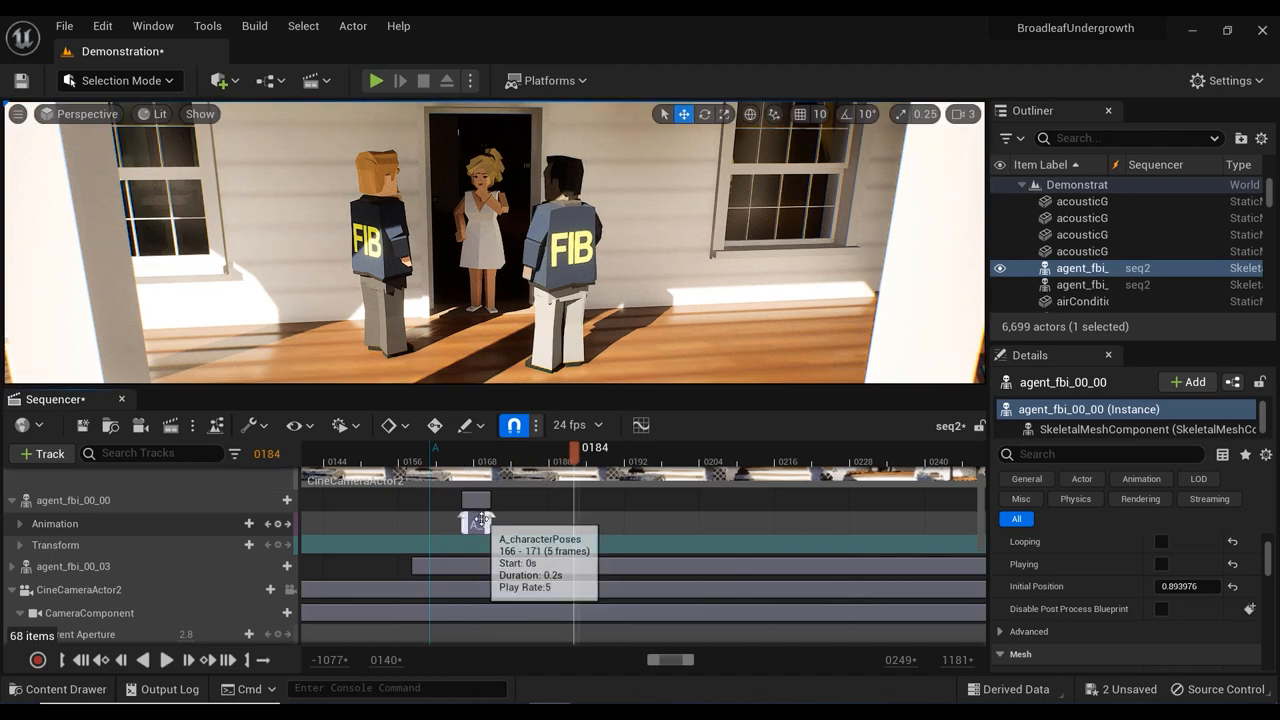
# Change the section's Play Rate from 5 to 0.2 in its Properties.
pyautogui.rightClick(475, 520)
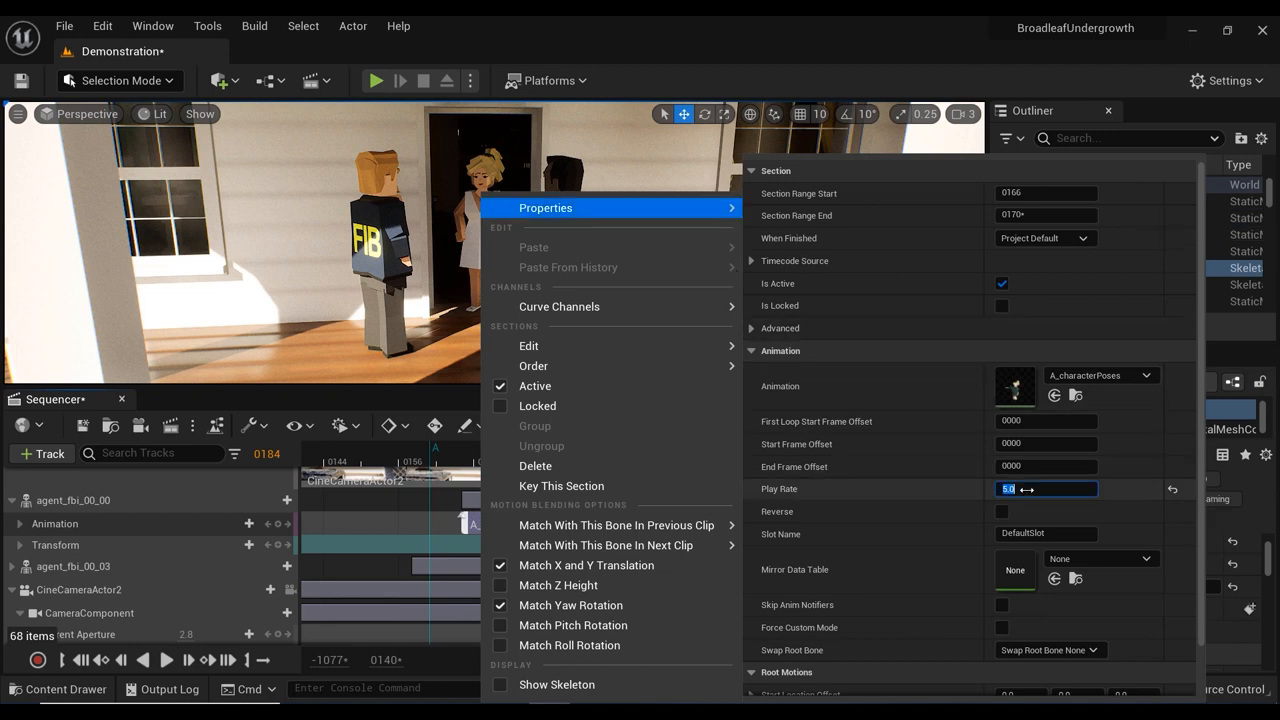
pyautogui.write('0')
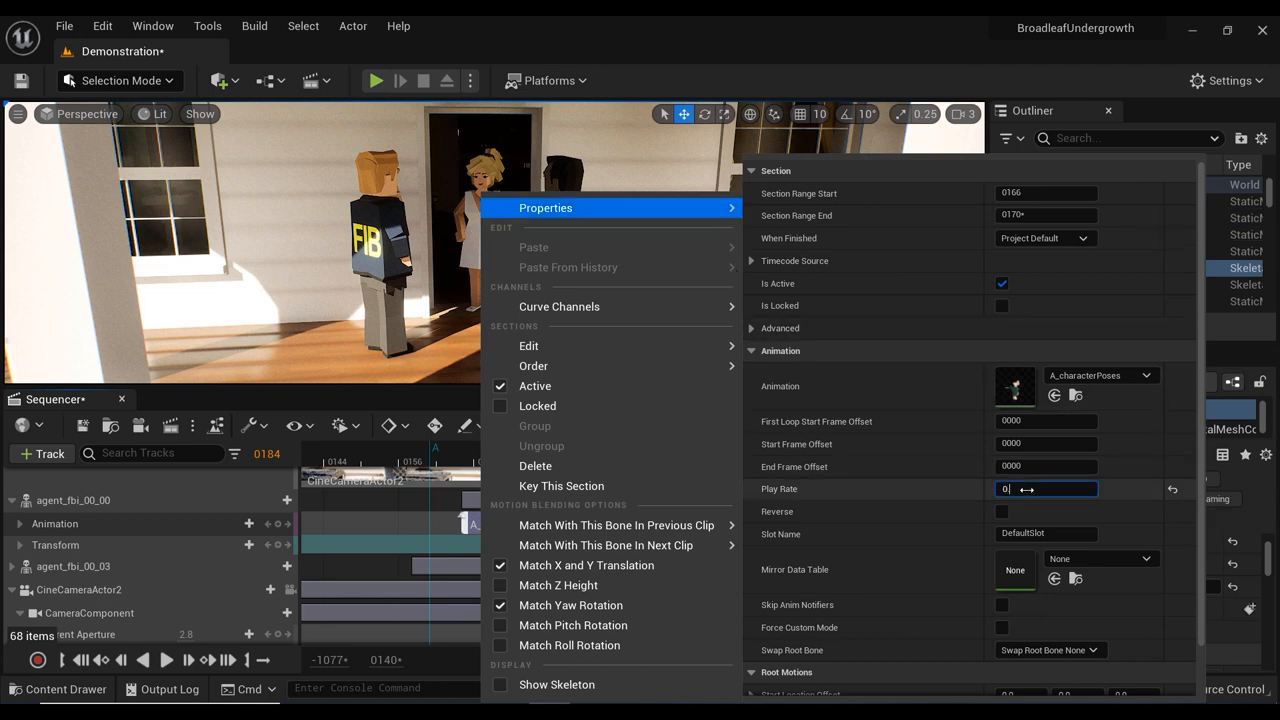
pyautogui.write('0.2')
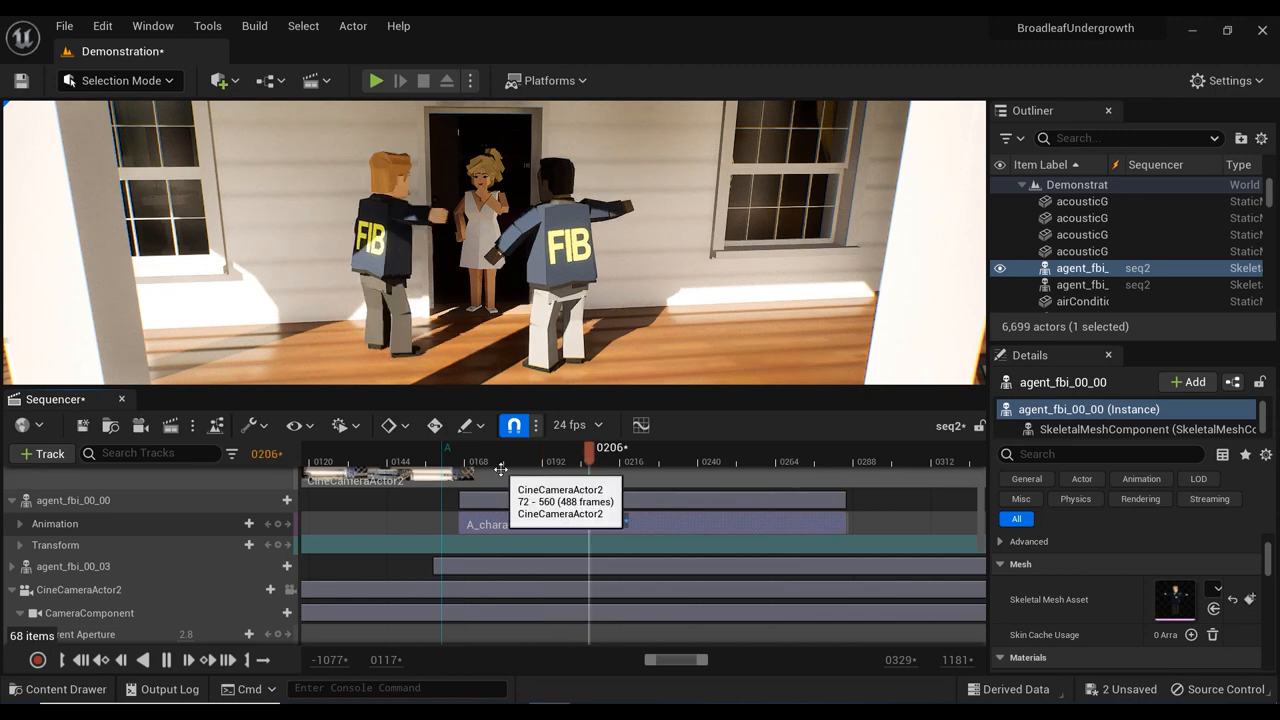
# Drag the section's edges to trim the clip to roughly frames 210–260.
pyautogui.moveTo(590, 447); pyautogui.dragTo(745, 447)
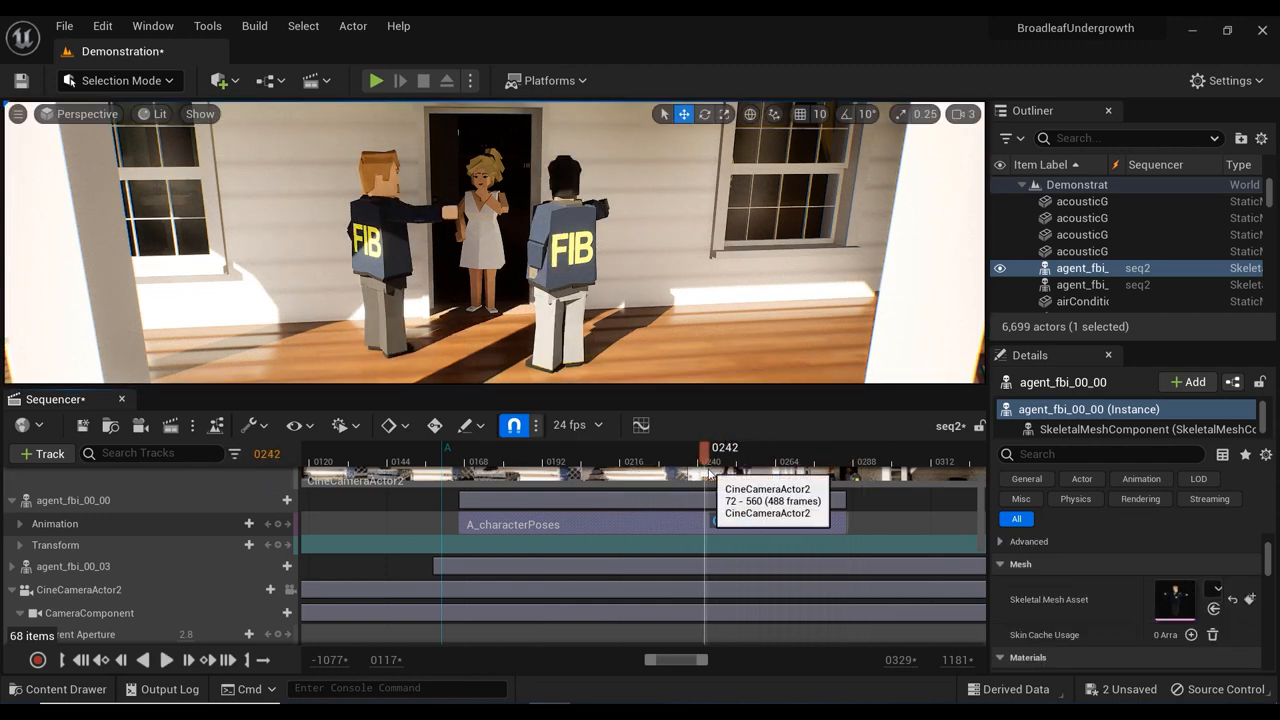
pyautogui.moveTo(707, 447); pyautogui.dragTo(724, 447)
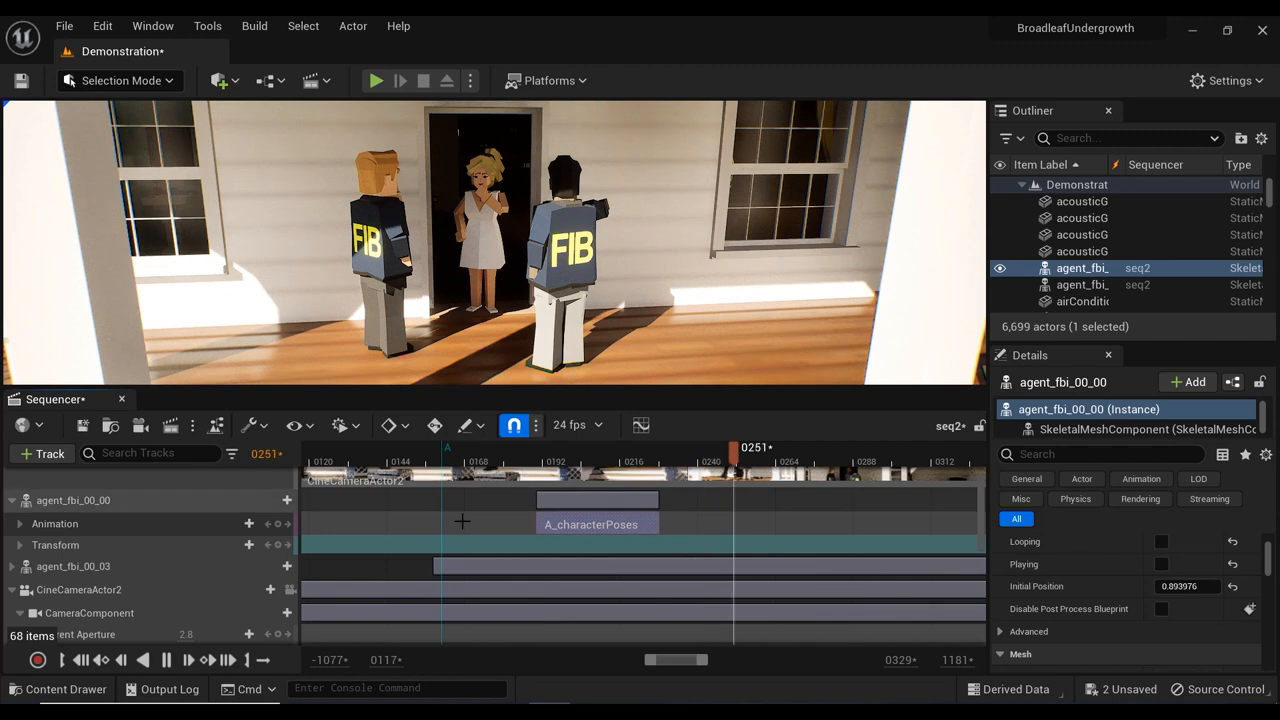
# Switch the viewport to CineCameraActor2, scrub the timeline and pause playback.
pyautogui.click(82, 113)
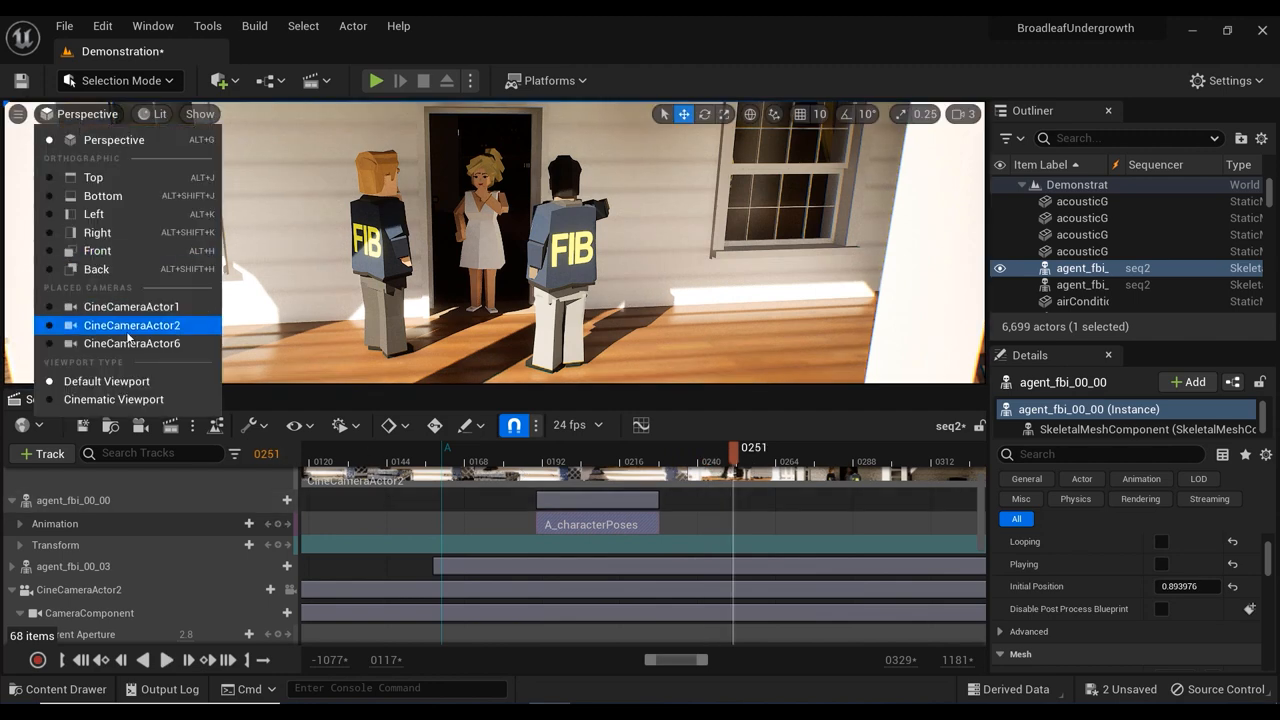
pyautogui.click(131, 325)
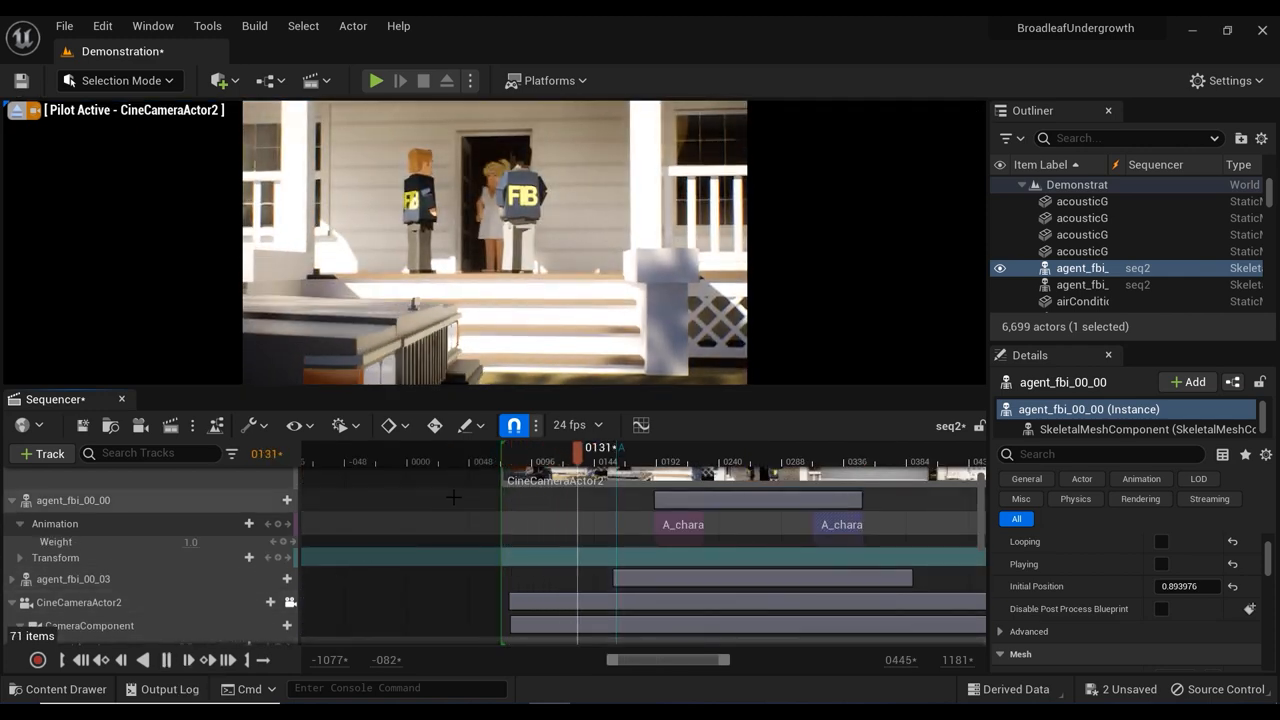
pyautogui.moveTo(577, 447); pyautogui.dragTo(638, 447)
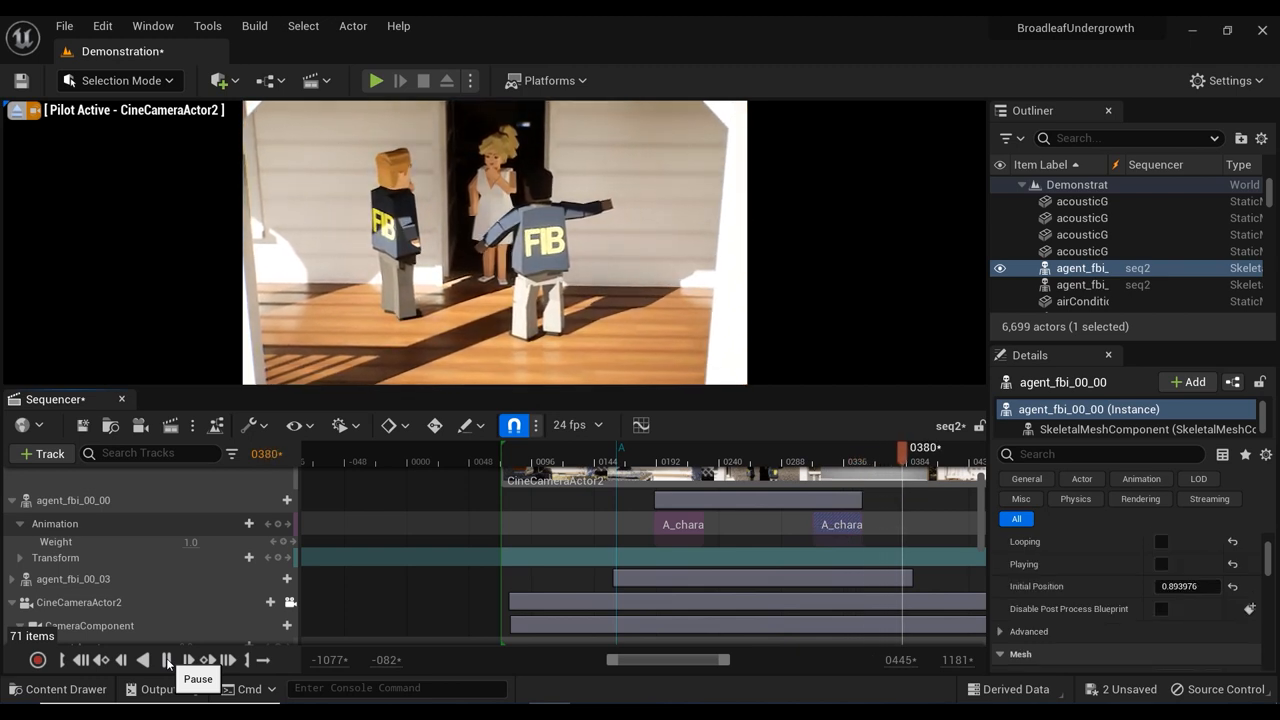
pyautogui.click(167, 659)
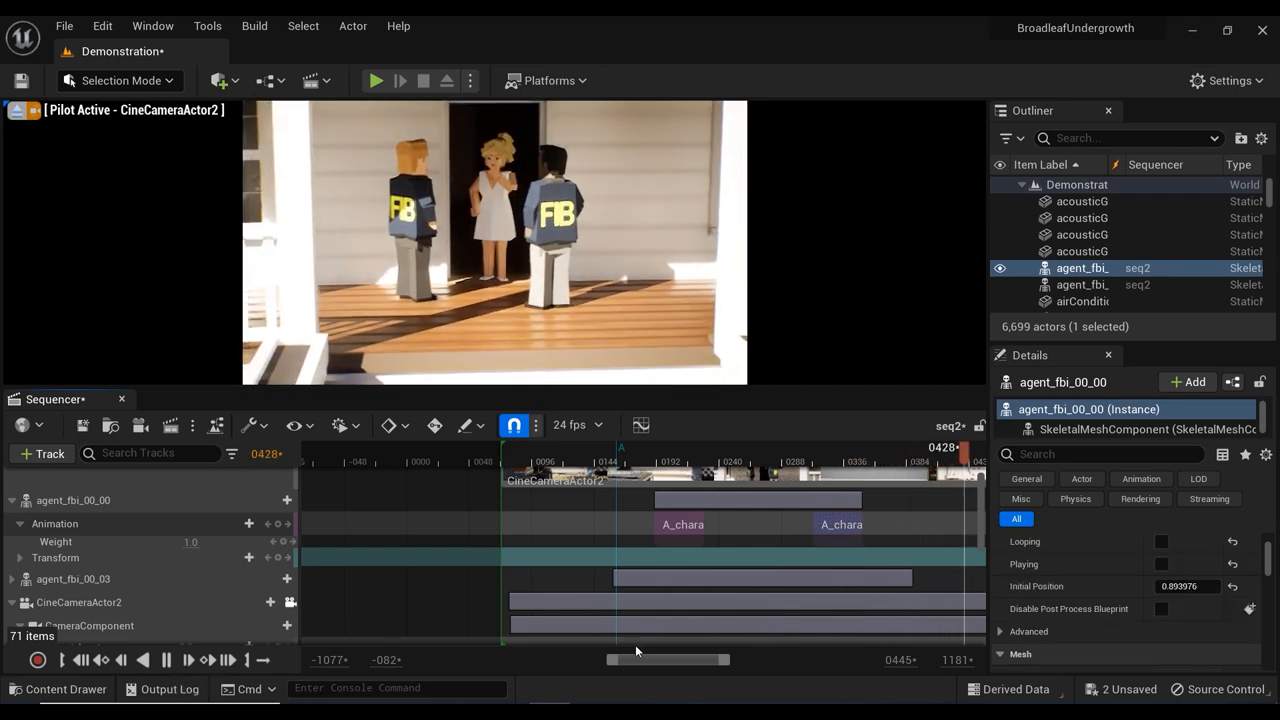